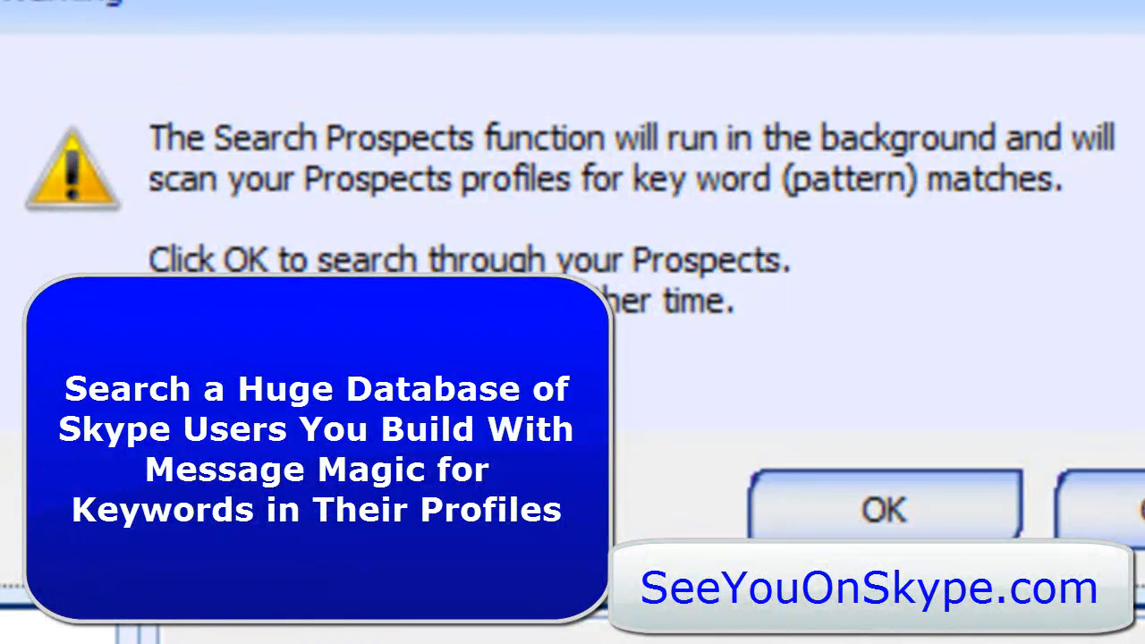
Step: Accept the background prospect-search notice to return to the pattern list holding 'blog'
click(884, 508)
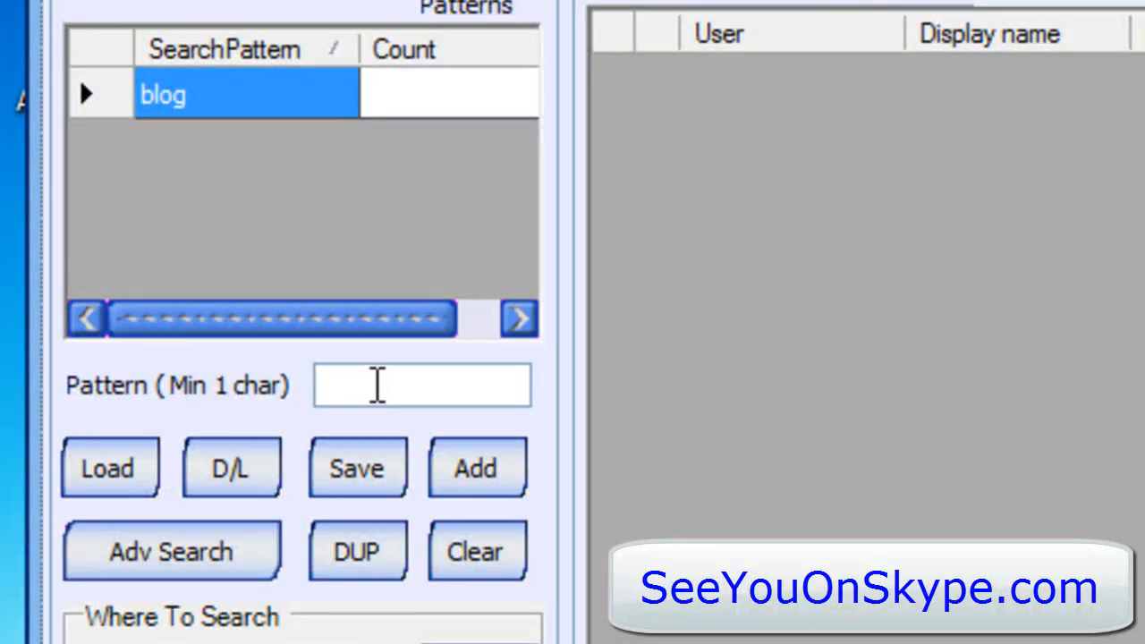
Step: Add 'blogging' and 'blogger' to the prospect search pattern list
text(blogg)
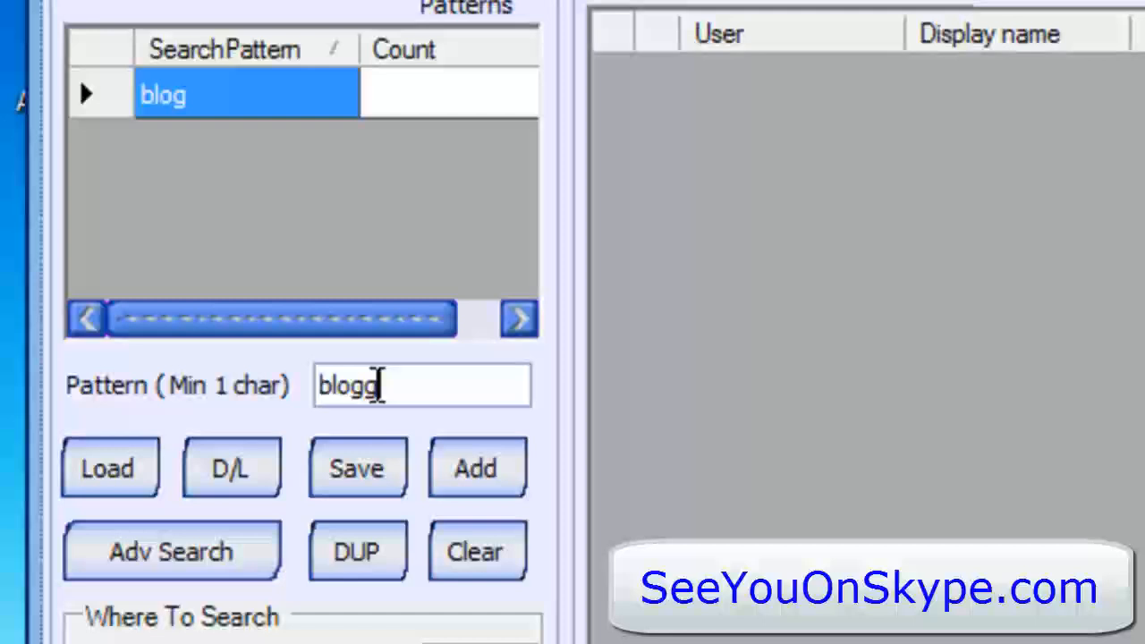
text(ing)
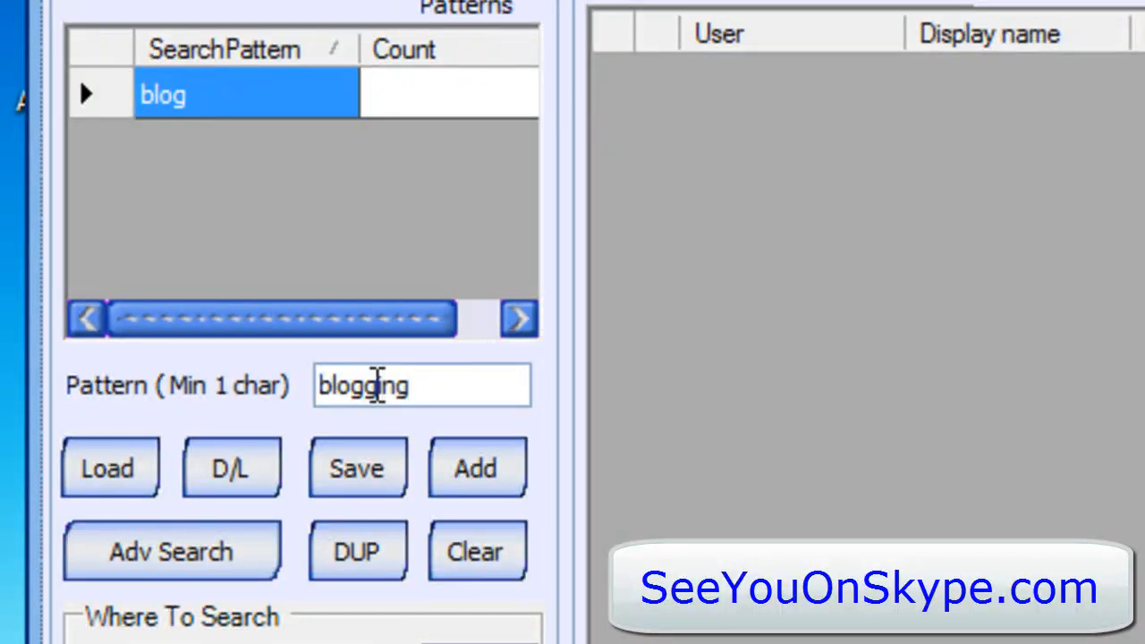
click(476, 467)
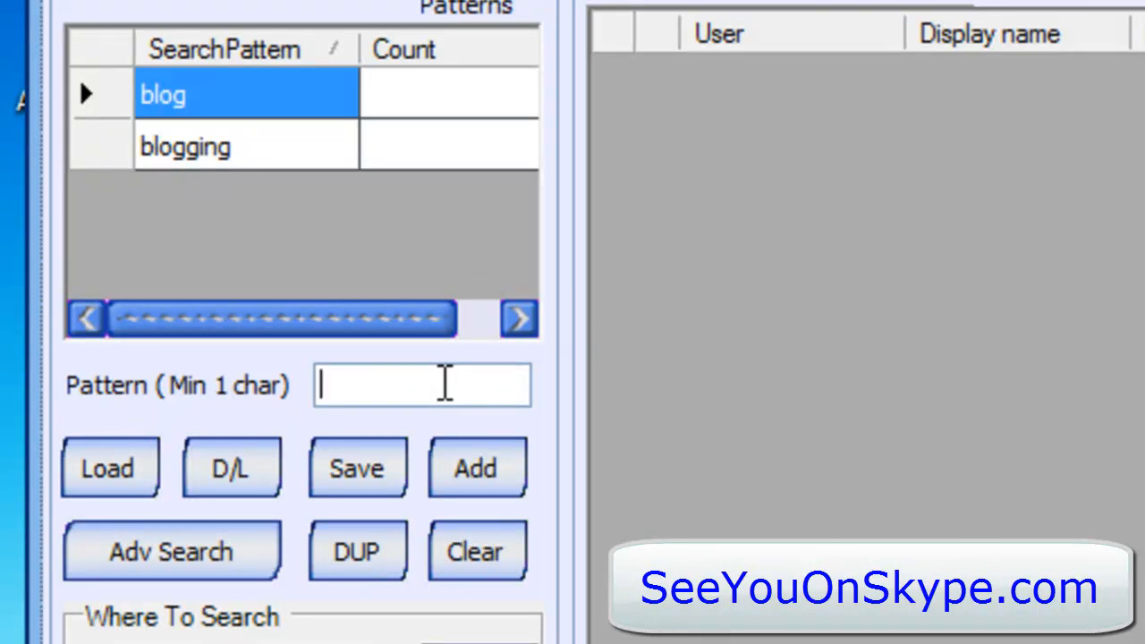
text(blogger)
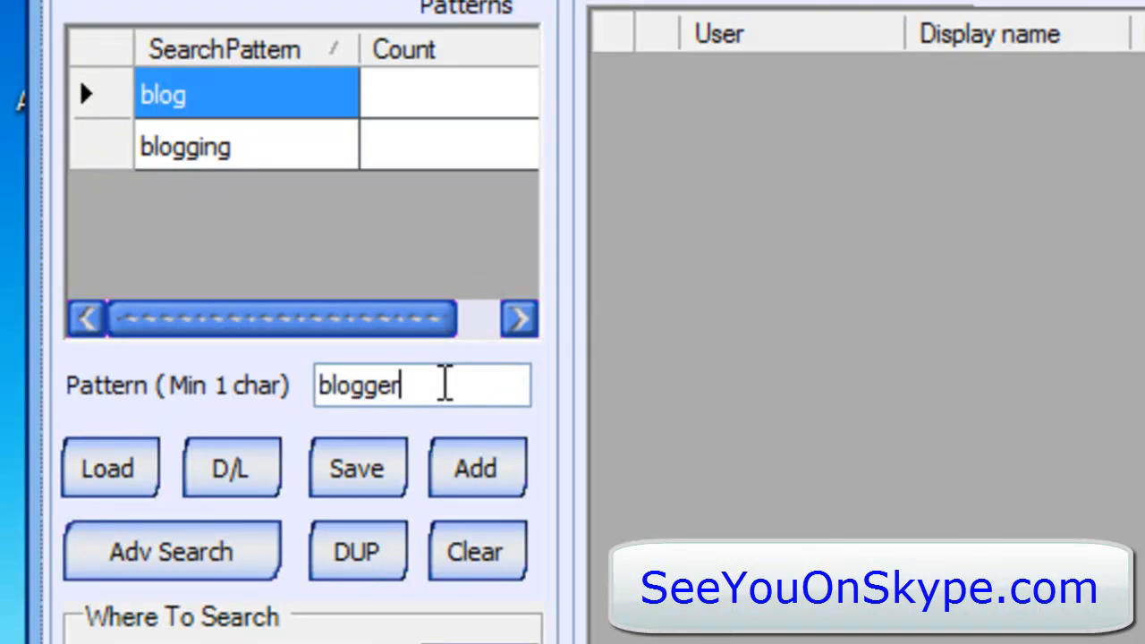
click(475, 467)
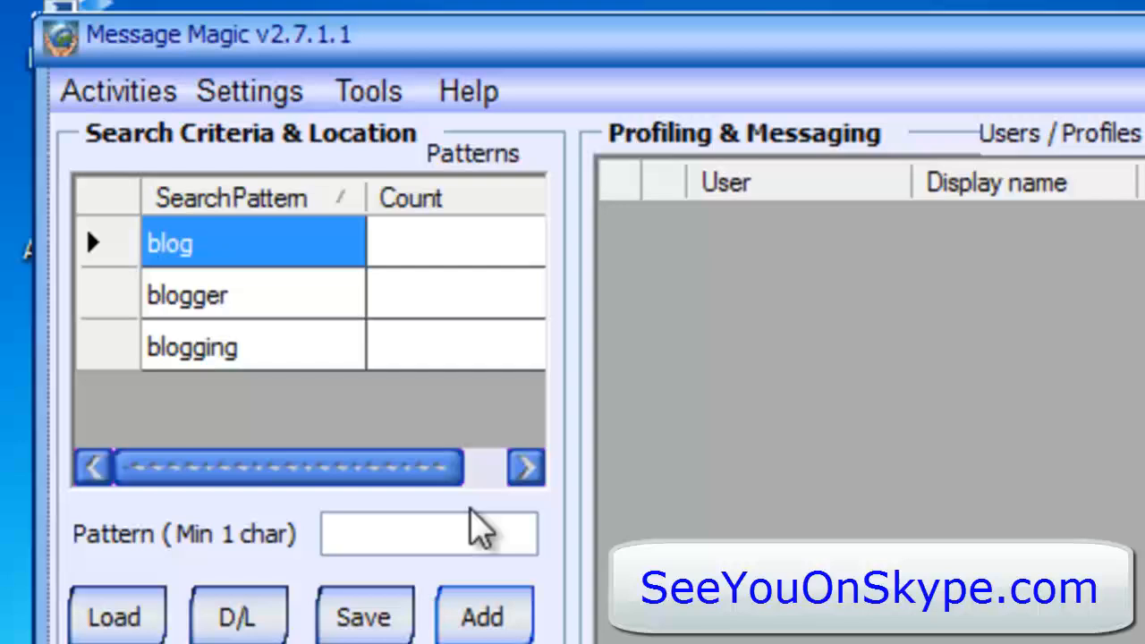
Step: Add 'Wordpress' to the prospect search pattern list
text(W)
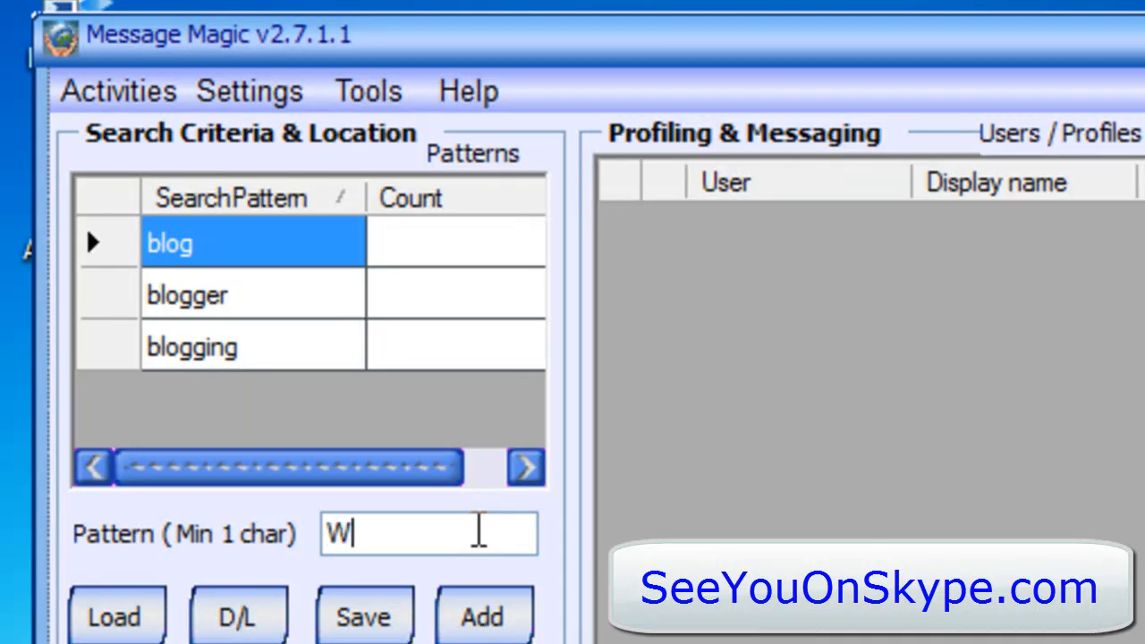
text(ordpres)
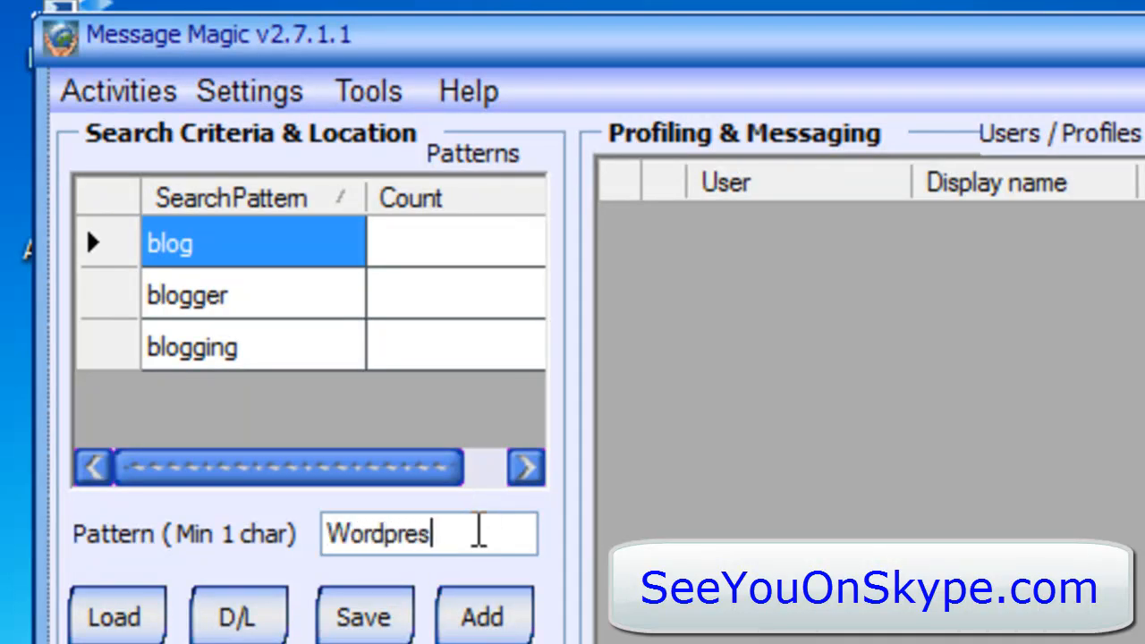
click(481, 615)
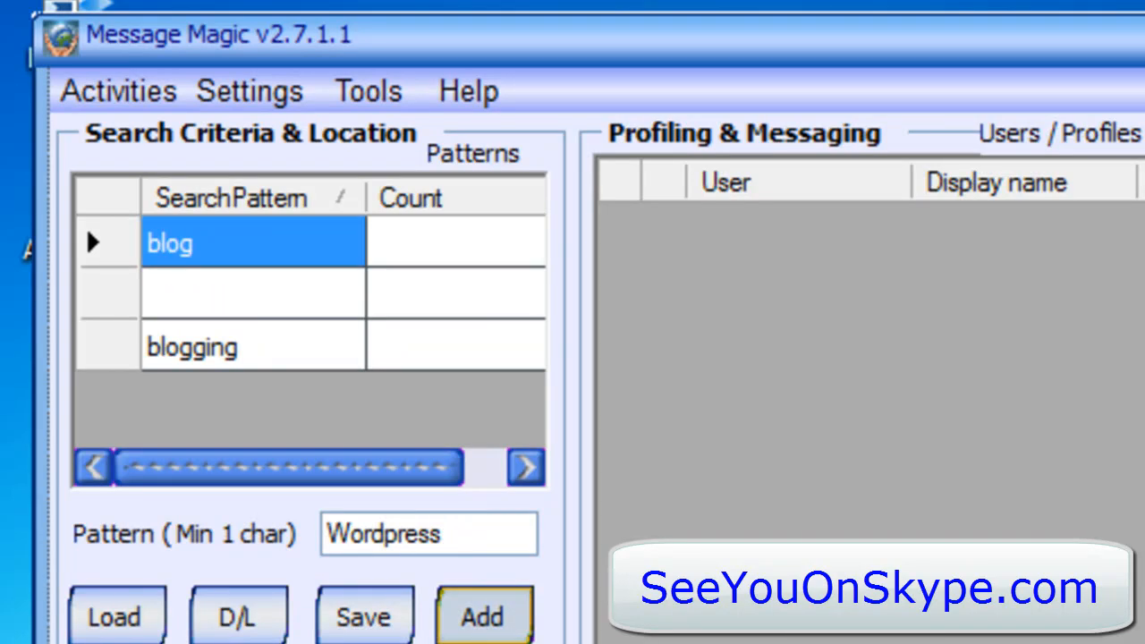
click(483, 615)
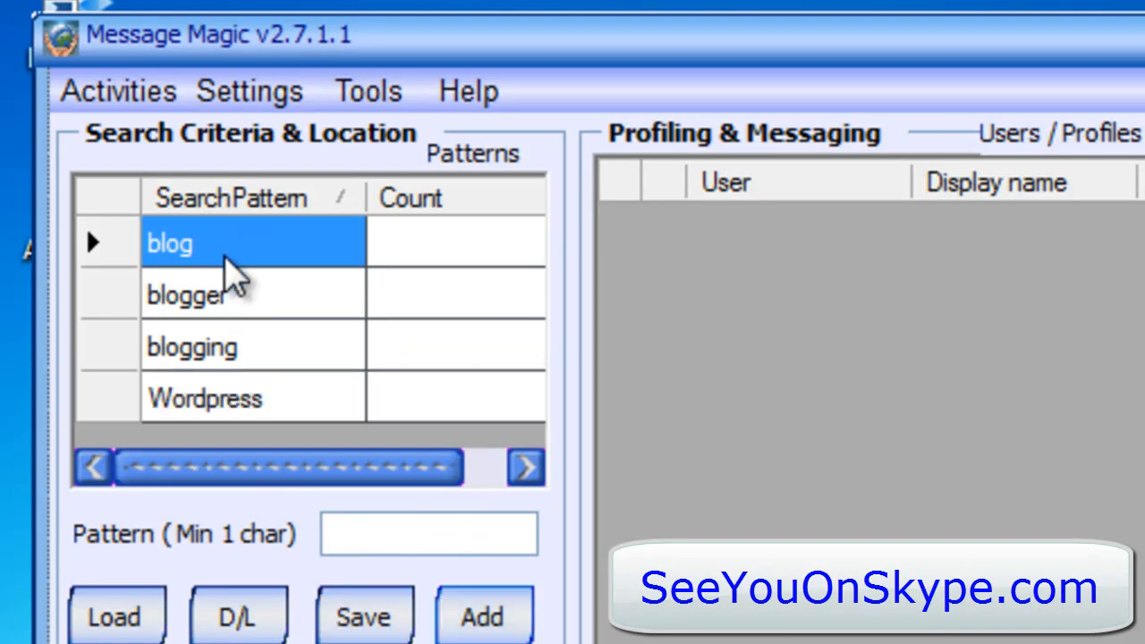
mouse_move(265, 435)
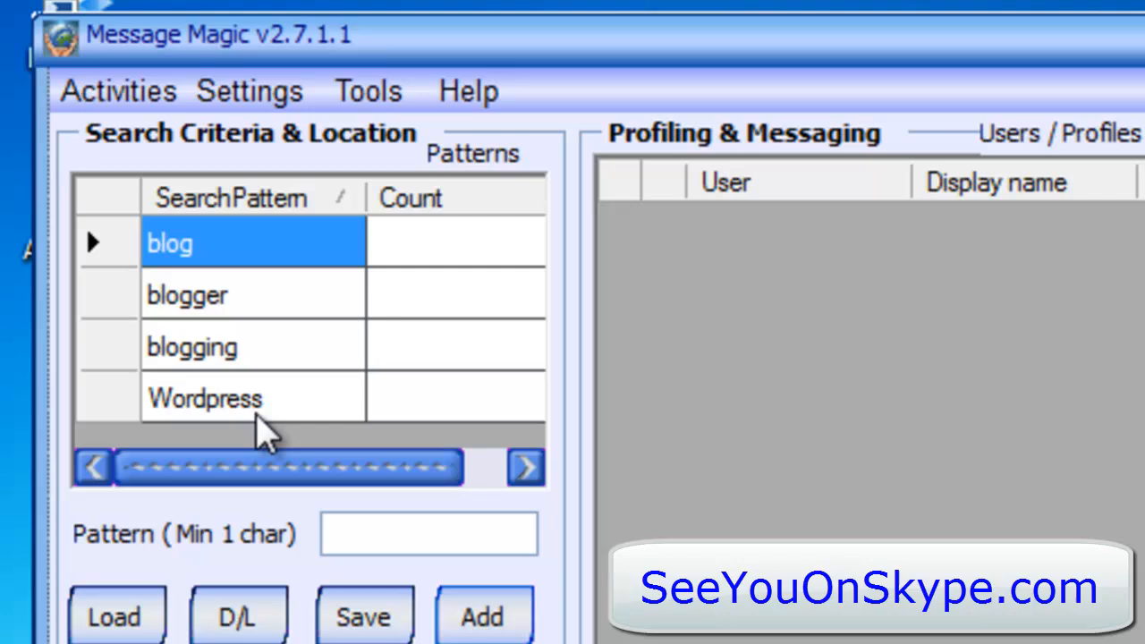
mouse_move(988, 522)
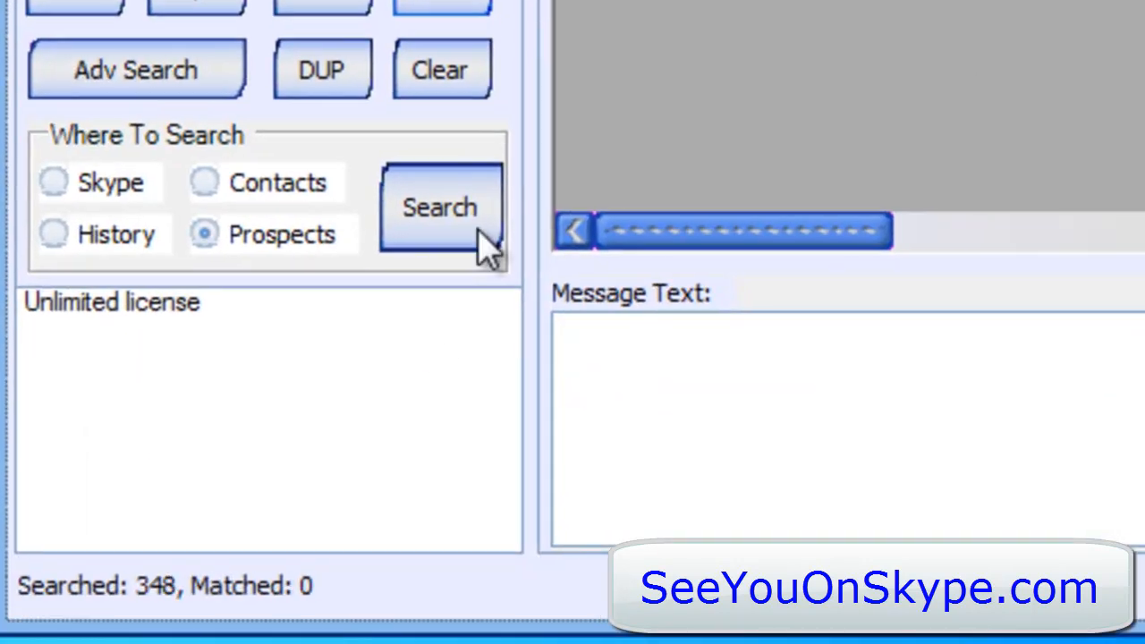
click(439, 205)
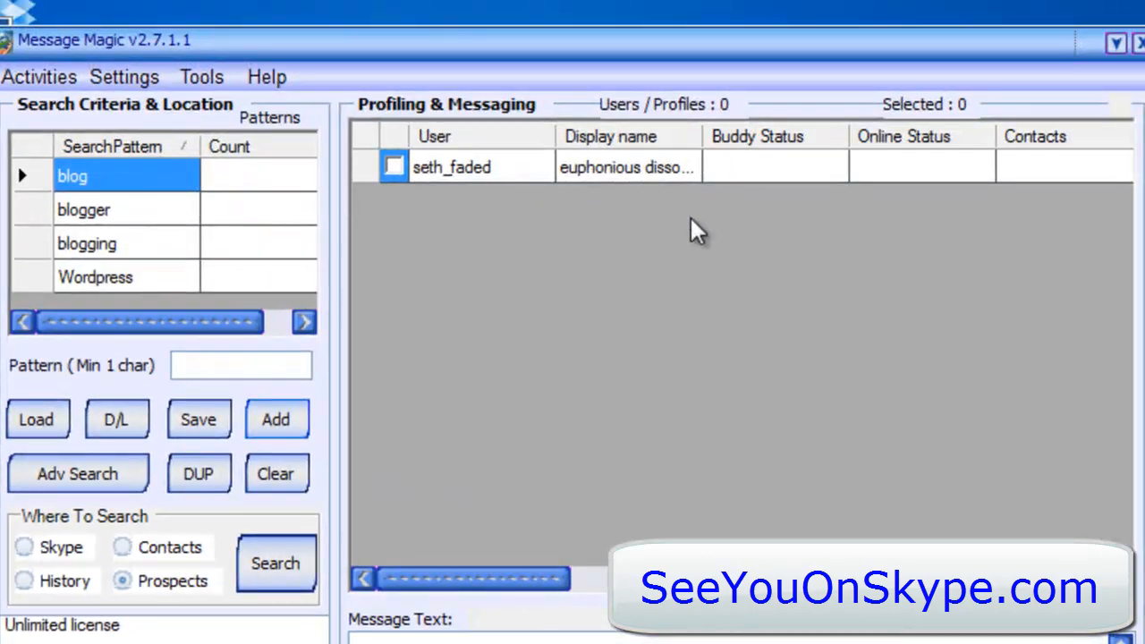
mouse_move(626, 179)
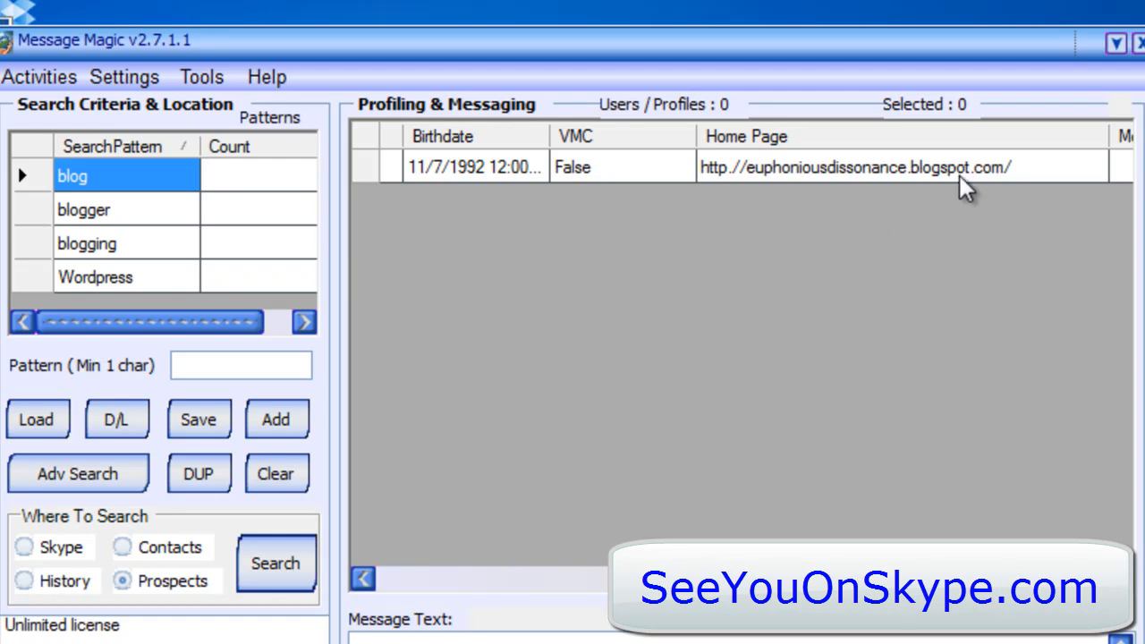
mouse_move(183, 397)
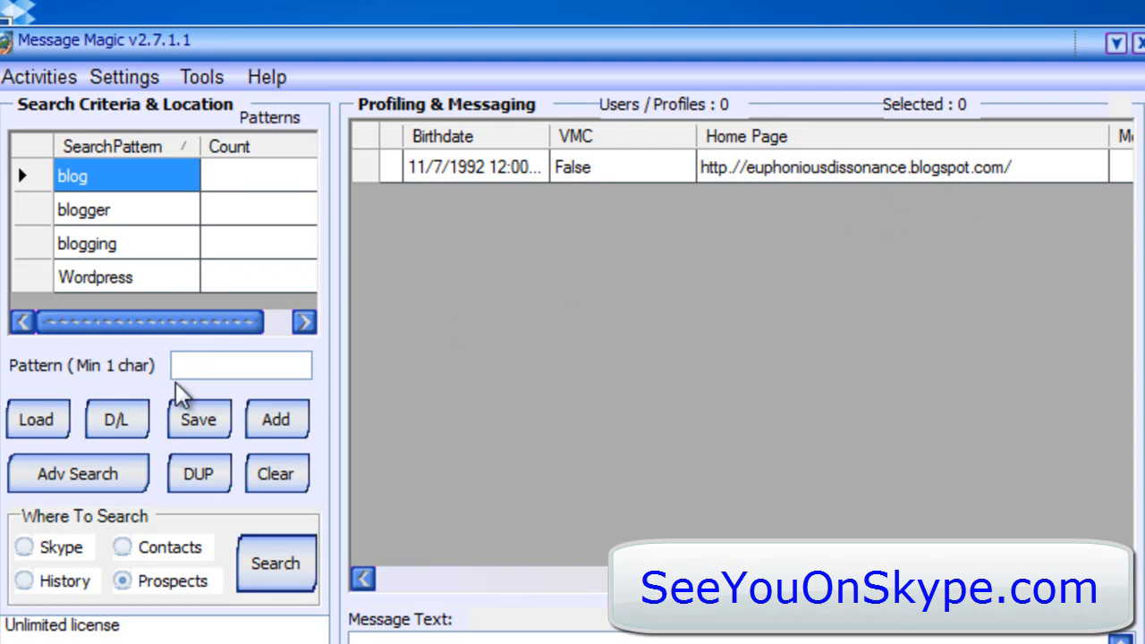
Step: Add 'blogspot' to the search patterns, listing four prospects with blogspot home pages
click(240, 365)
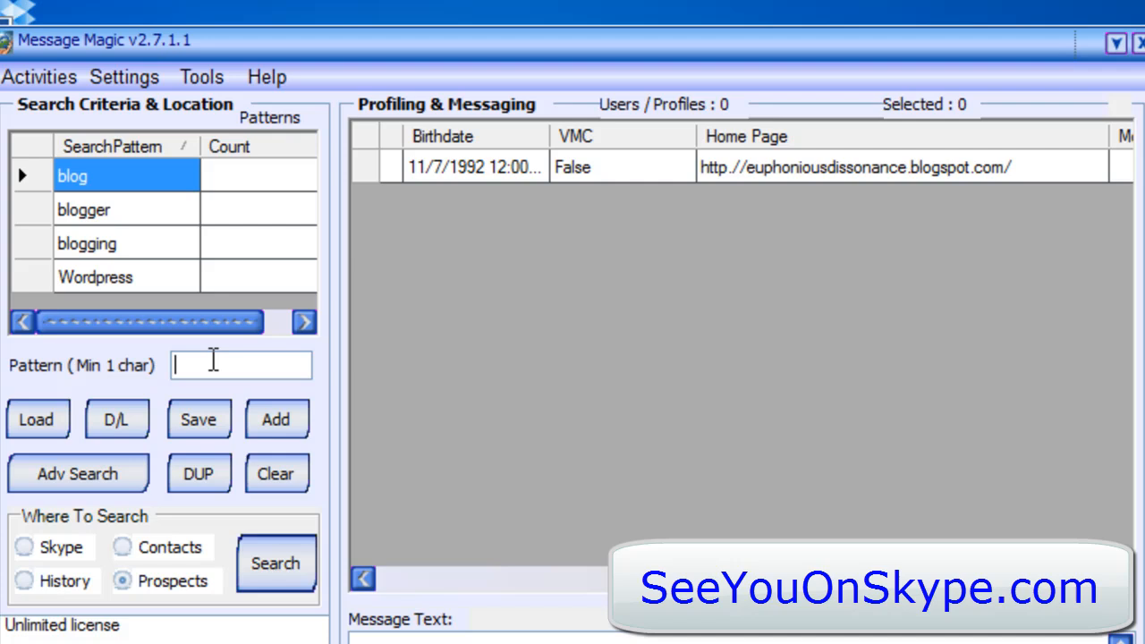
text(blogspot)
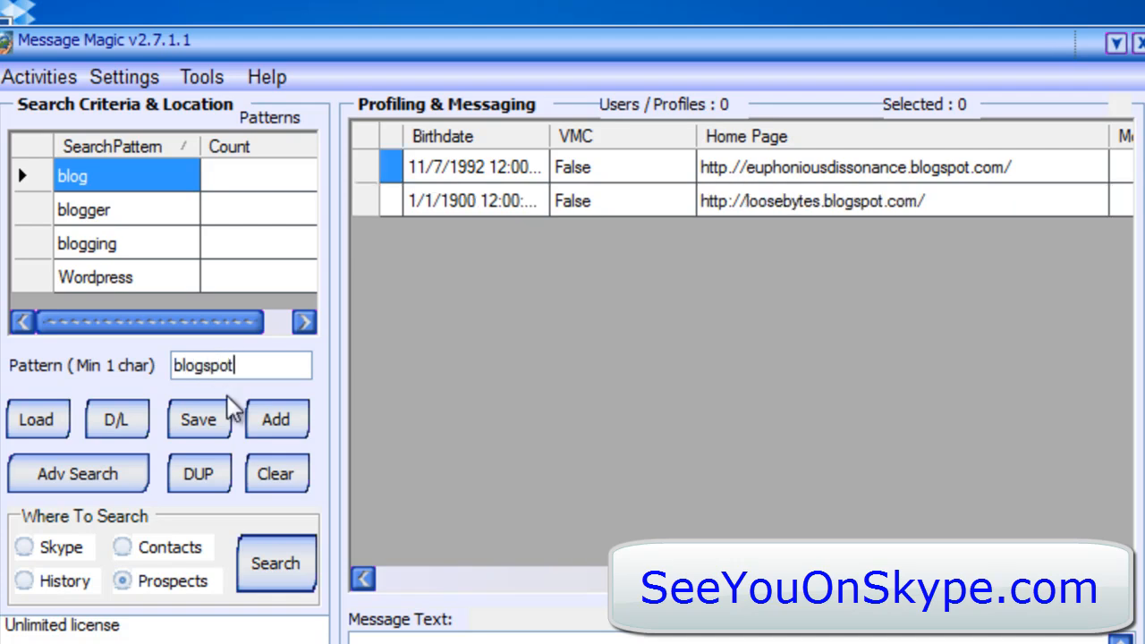
click(275, 418)
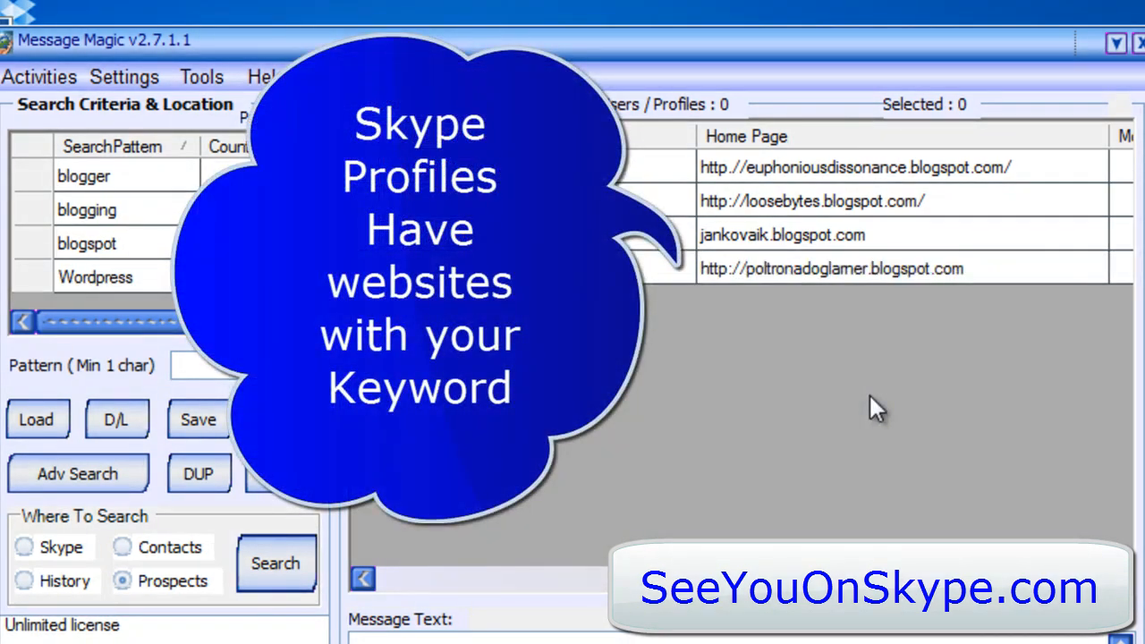
mouse_move(939, 212)
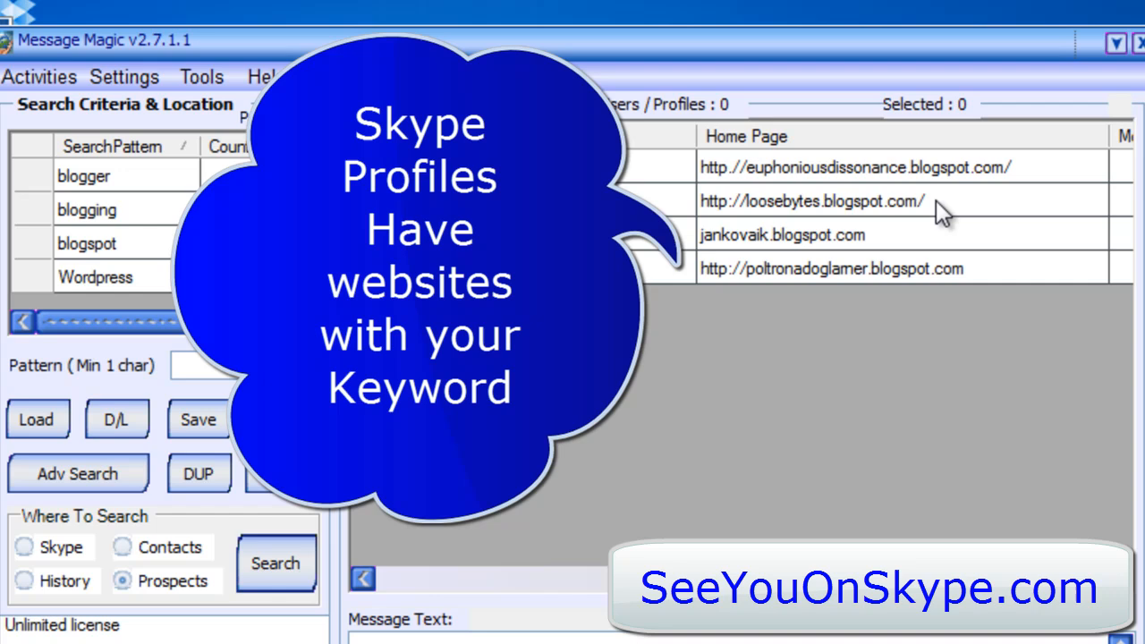
mouse_move(944, 215)
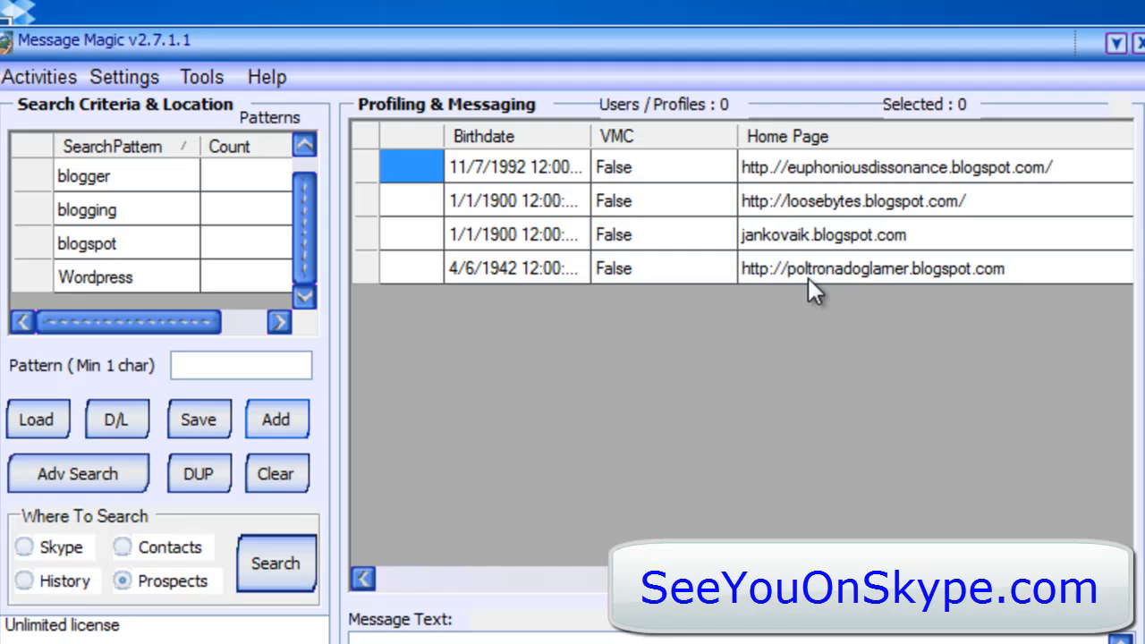
mouse_move(808, 249)
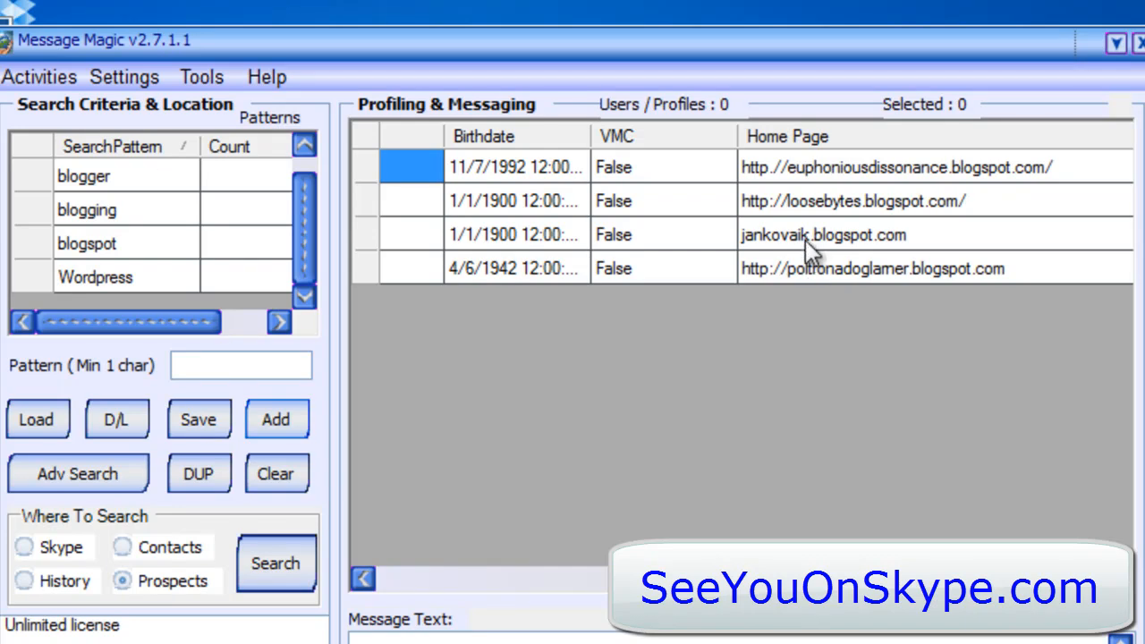
mouse_move(962, 182)
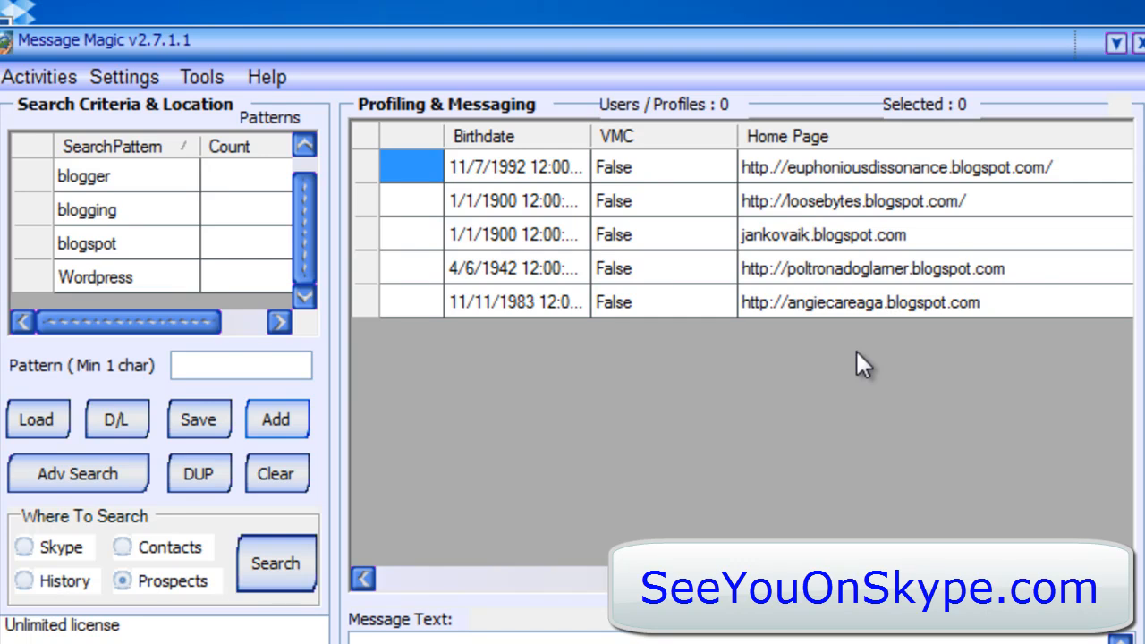
mouse_move(876, 229)
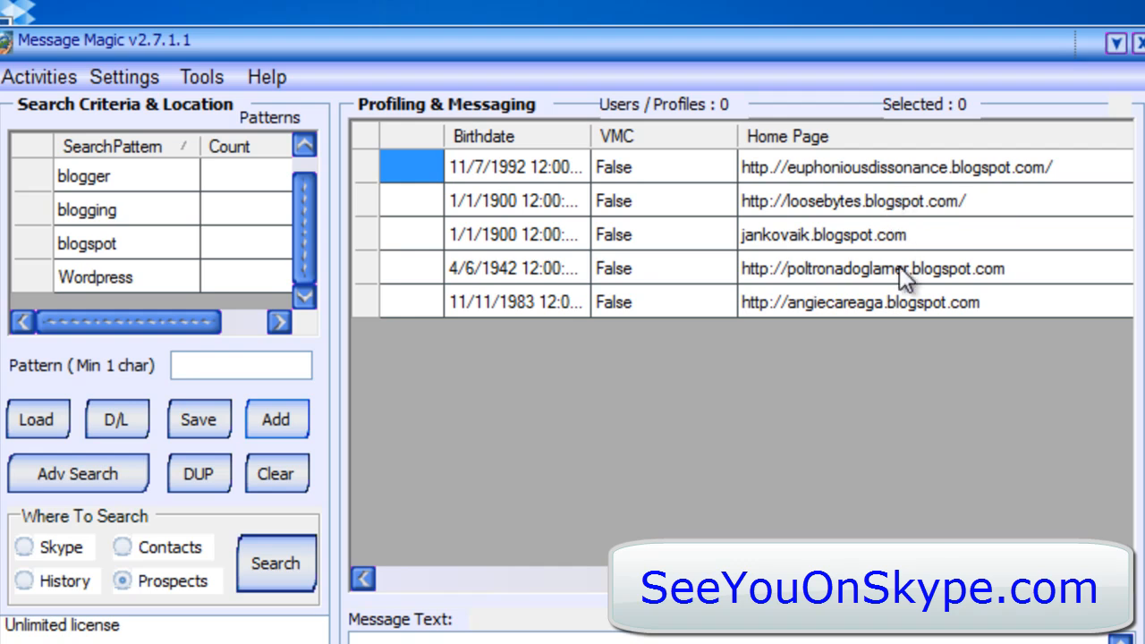
mouse_move(975, 338)
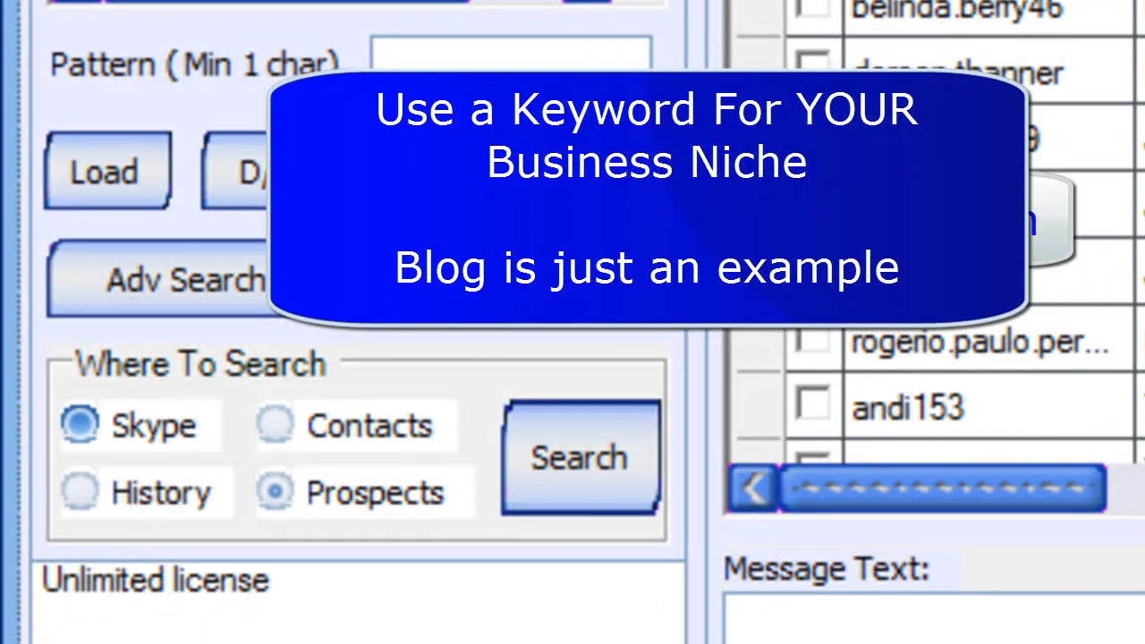
Step: Bring up the context menu options for loading and selecting the listed users
click(276, 492)
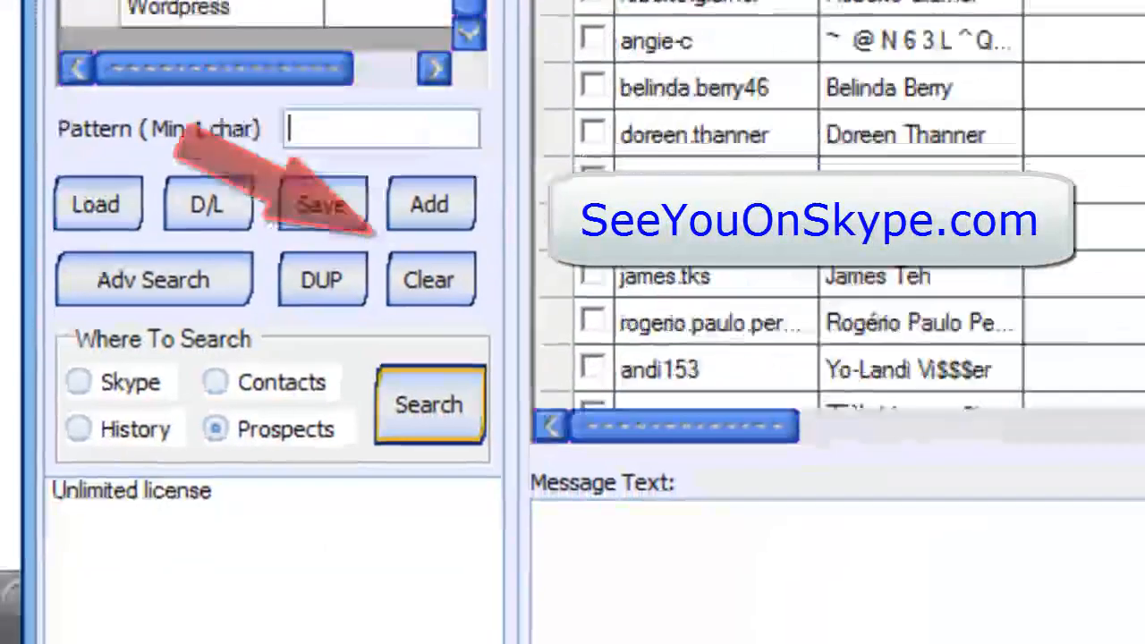
click(430, 404)
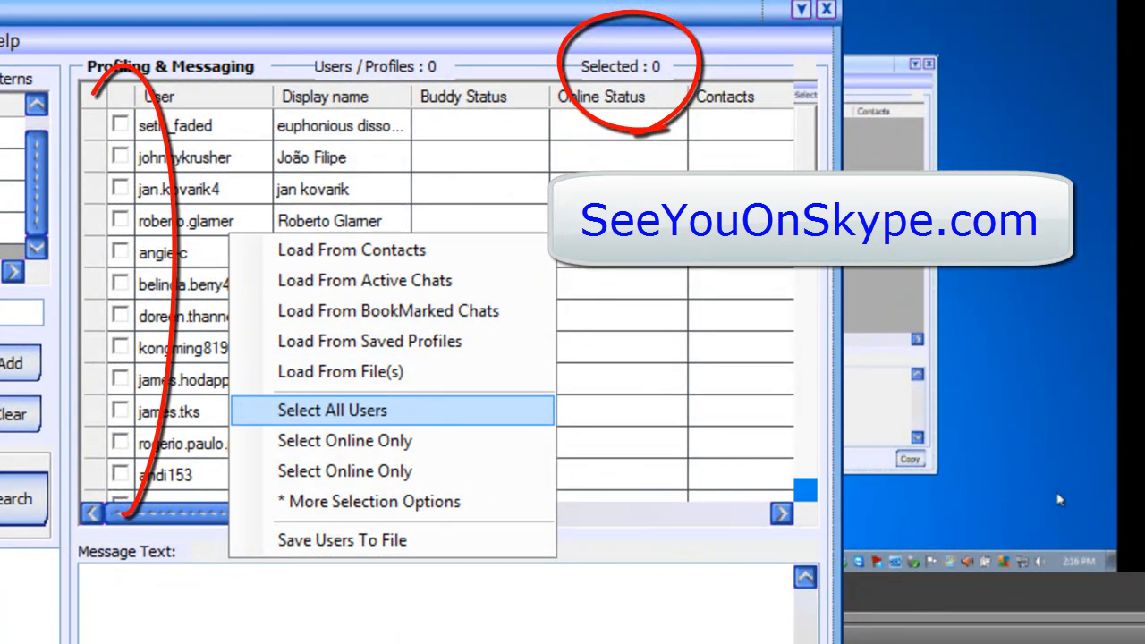
Step: Select all 37 found users and review the Activities actions available for them
click(333, 410)
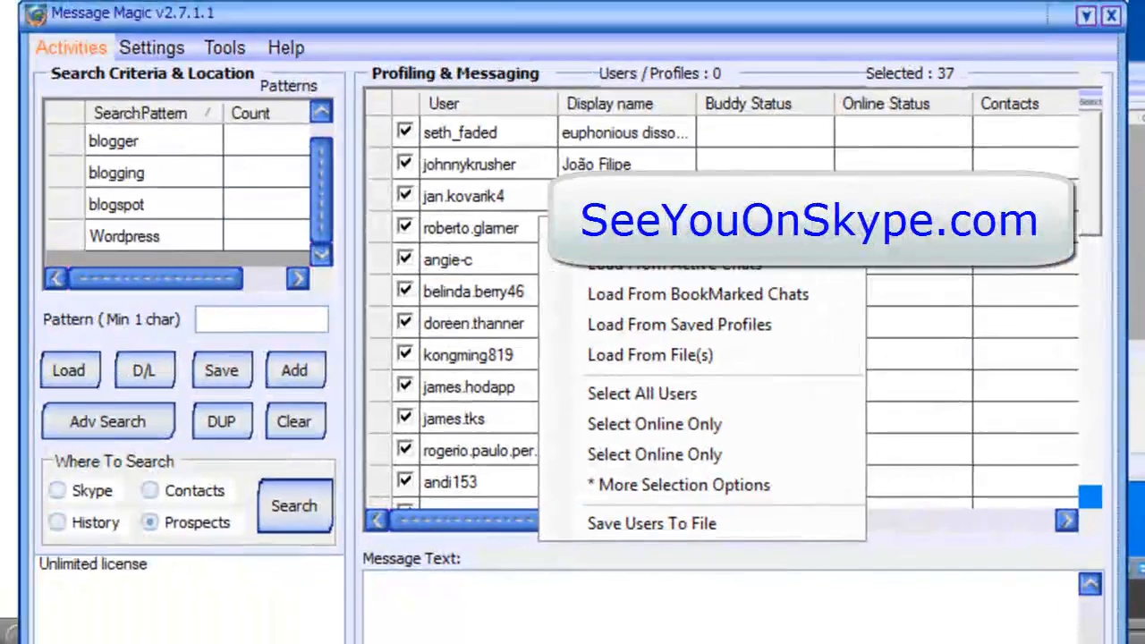
click(72, 47)
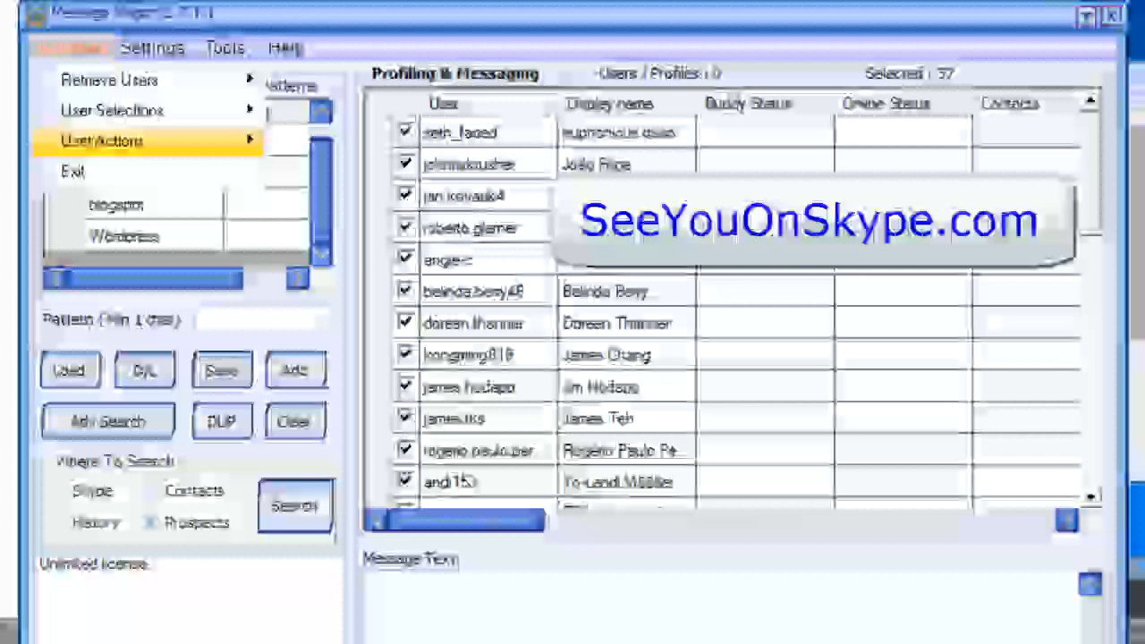
click(102, 140)
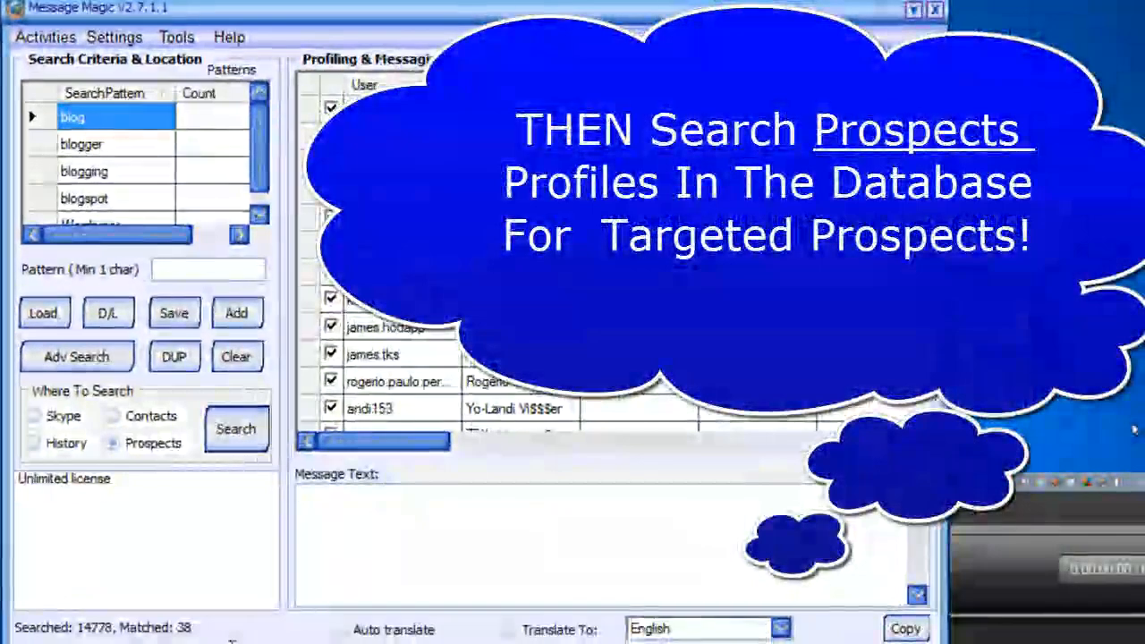
click(111, 443)
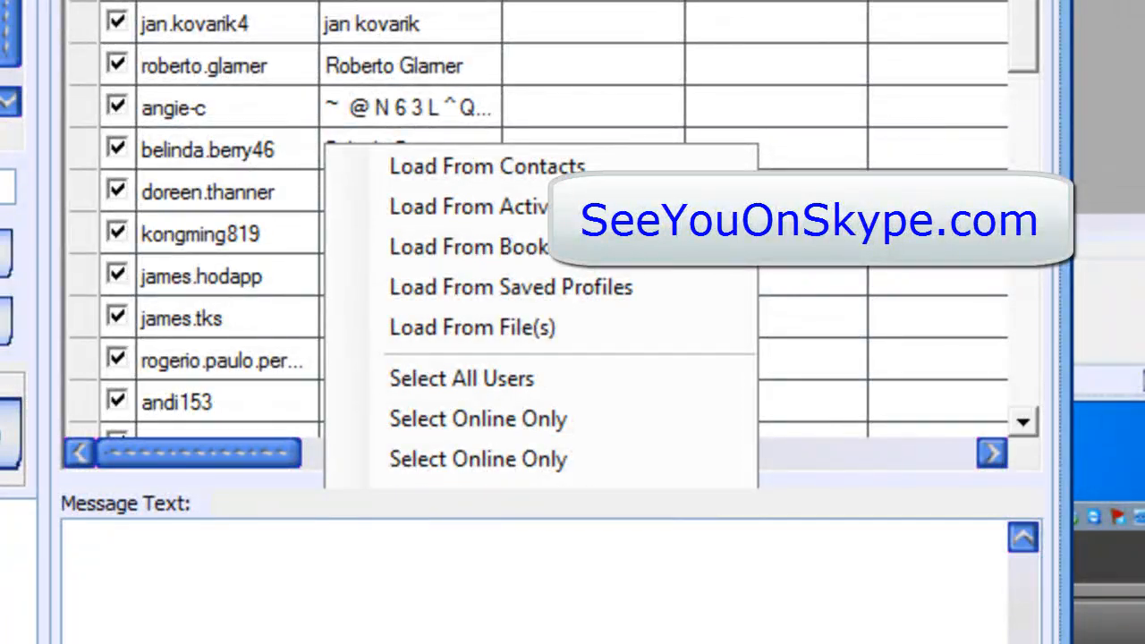
click(486, 164)
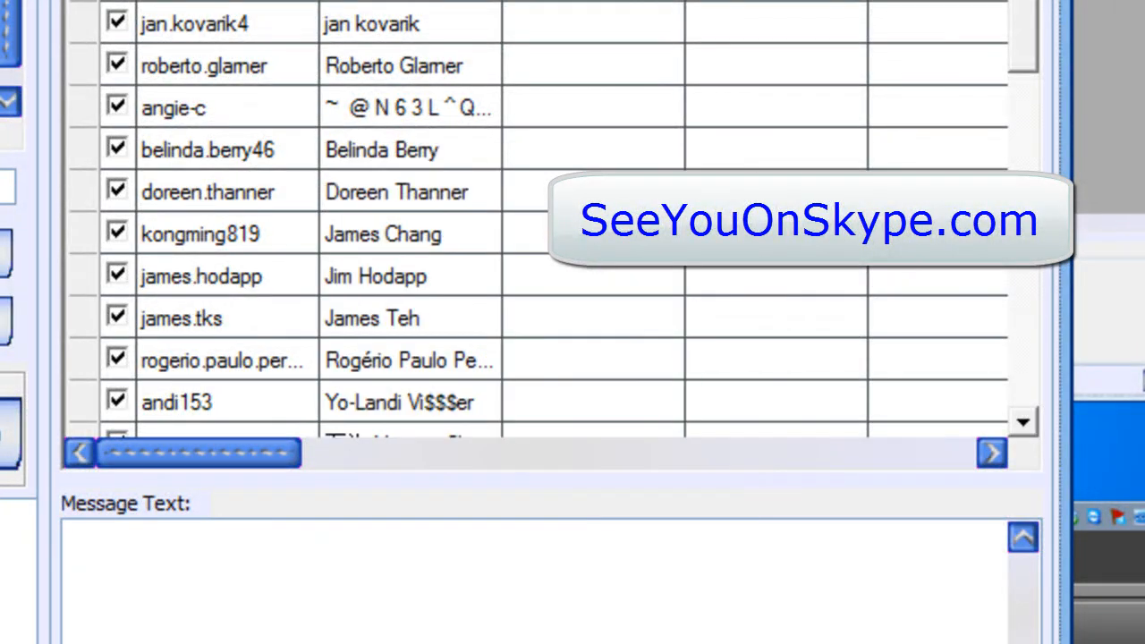
click(99, 73)
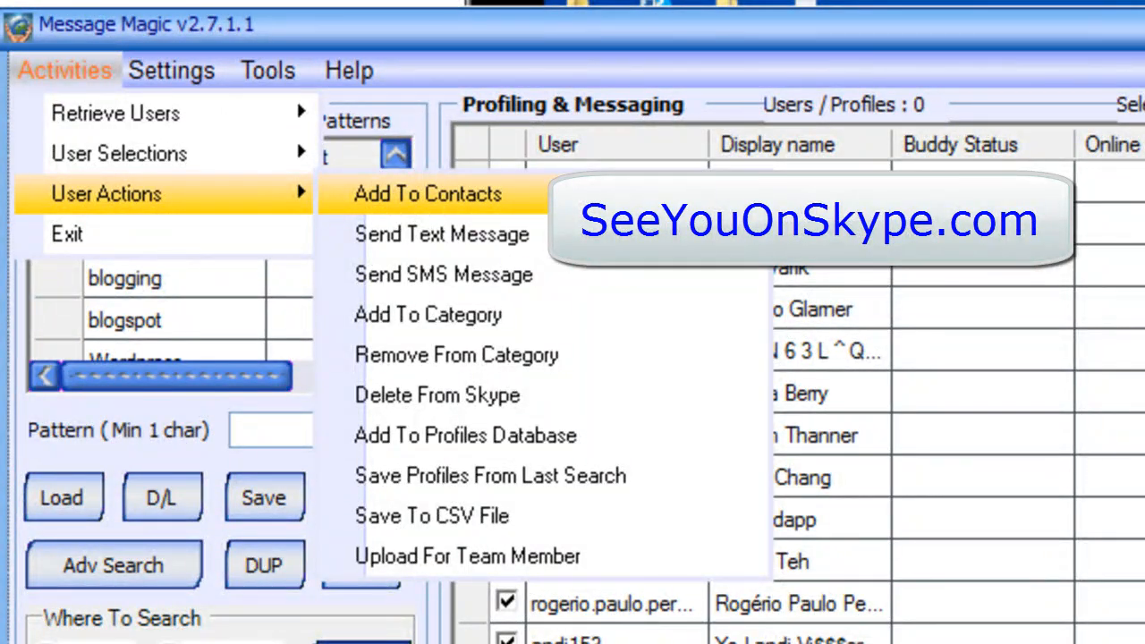
mouse_move(442, 235)
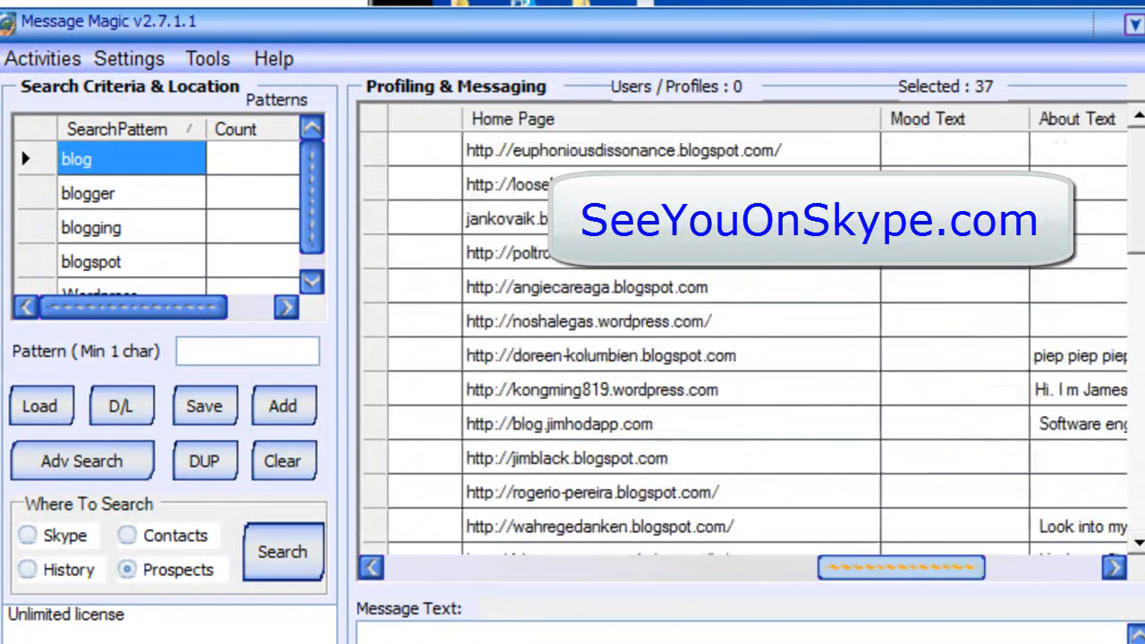
scroll(right, 3)
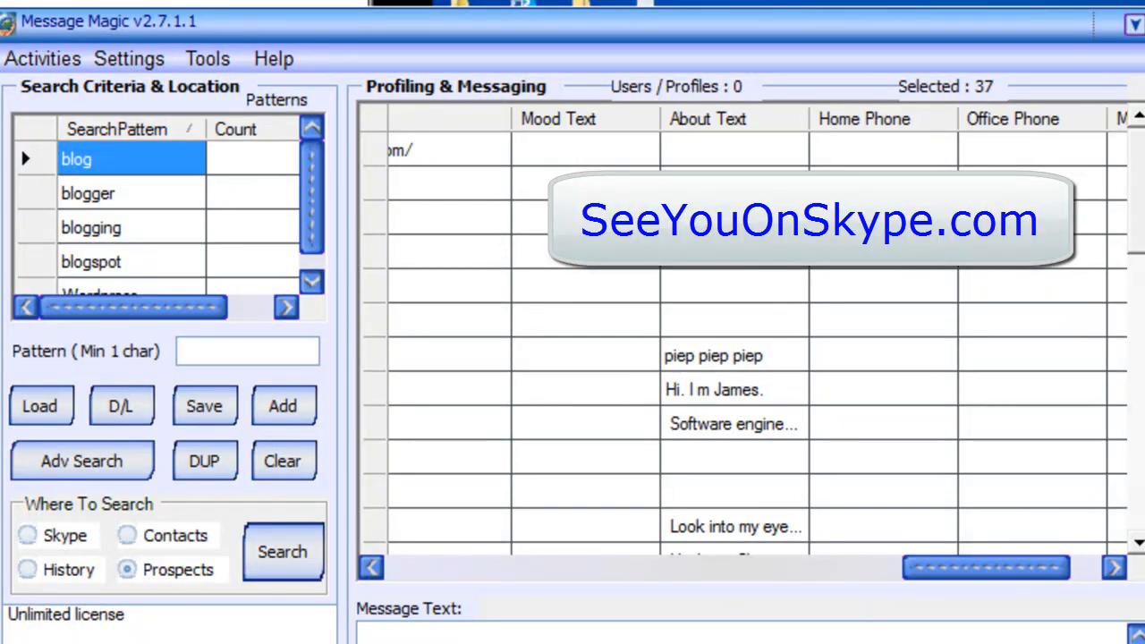
click(247, 350)
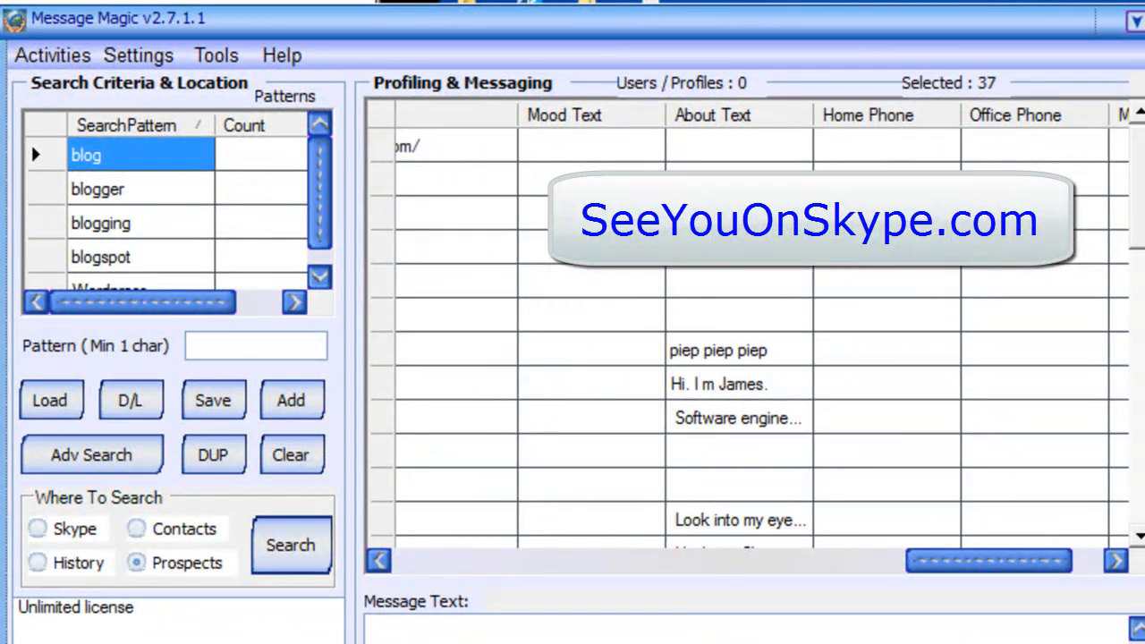
click(254, 346)
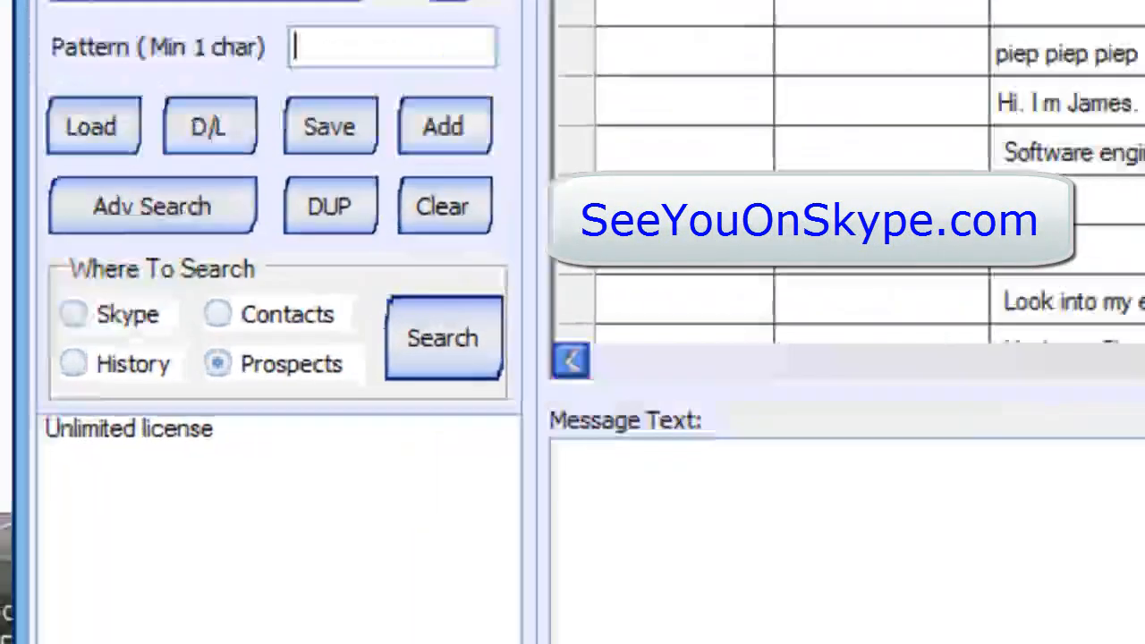
Step: Run the prospect search with Prospects selected, reaching 15,369 searched and 39 matched
click(442, 336)
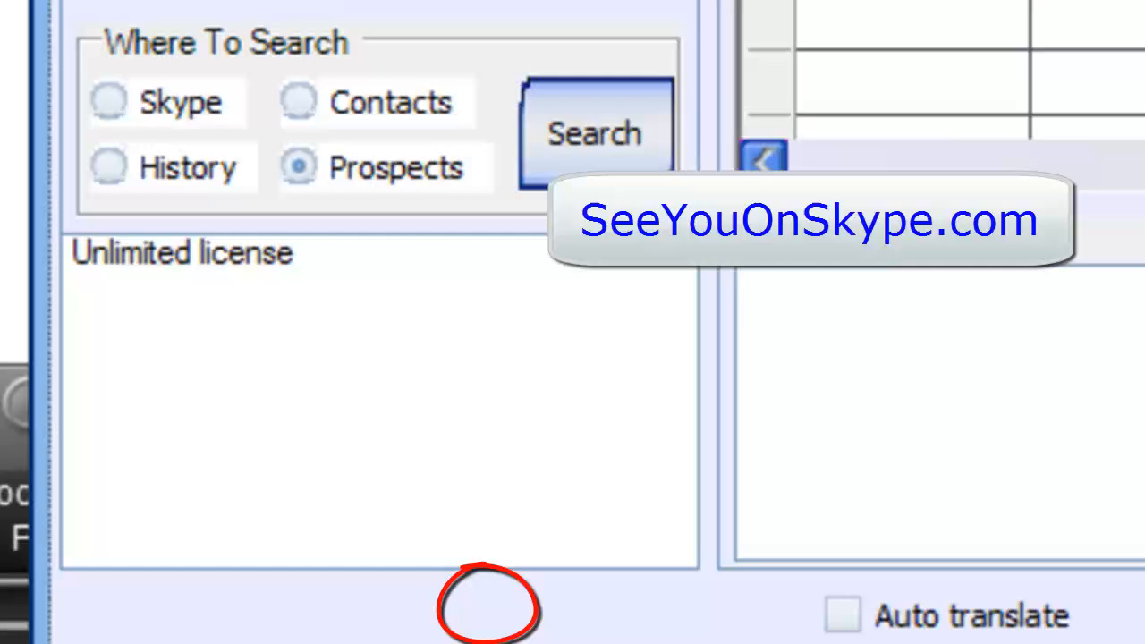
click(594, 133)
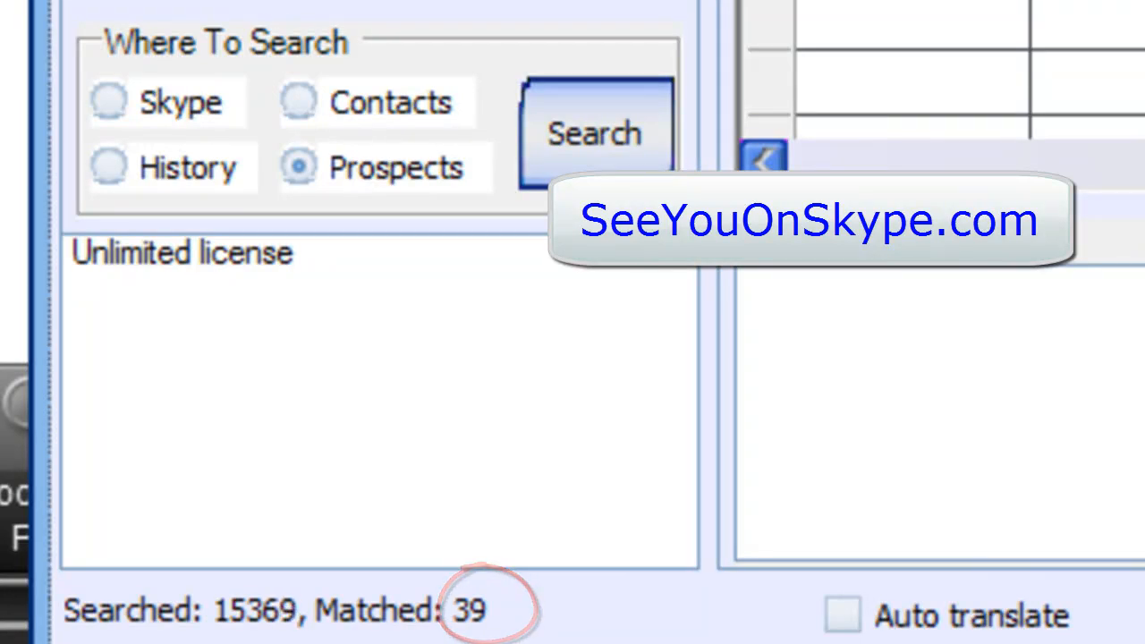